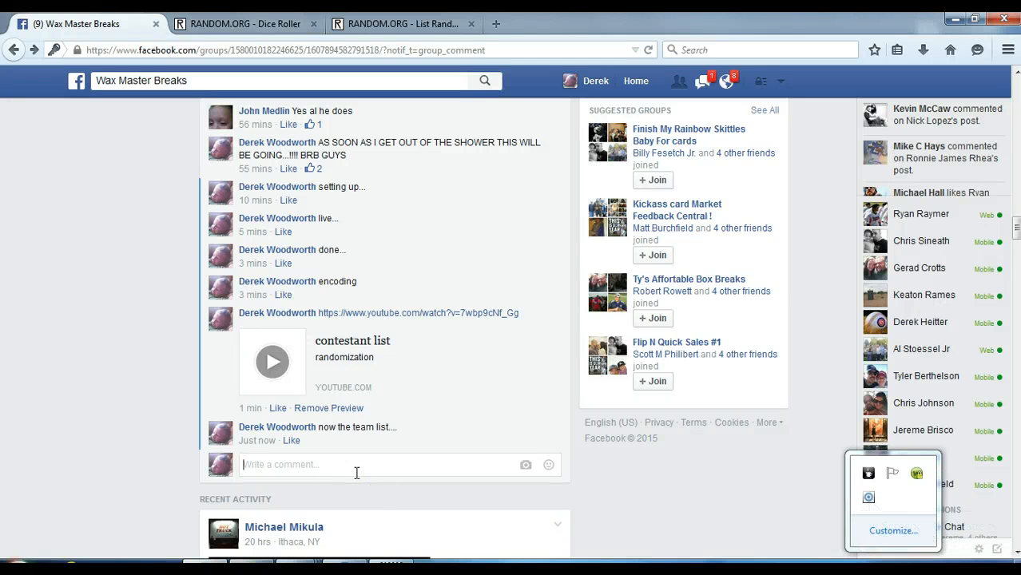
# - Post a 'live...' comment on the Wax Master Breaks thread, then go to the dice roller
pyautogui.write('li')
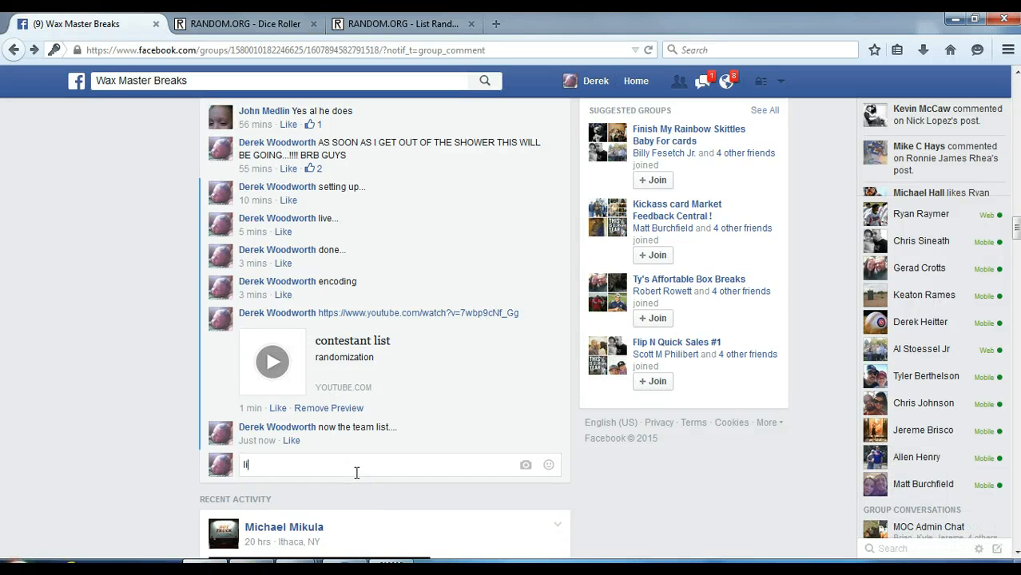
pyautogui.press('enter')
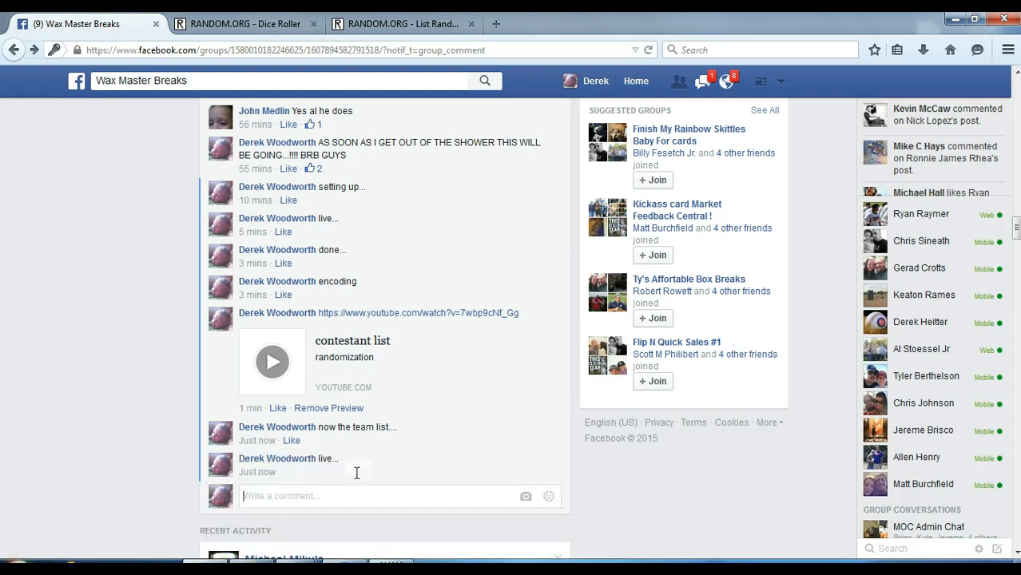
pyautogui.click(245, 23)
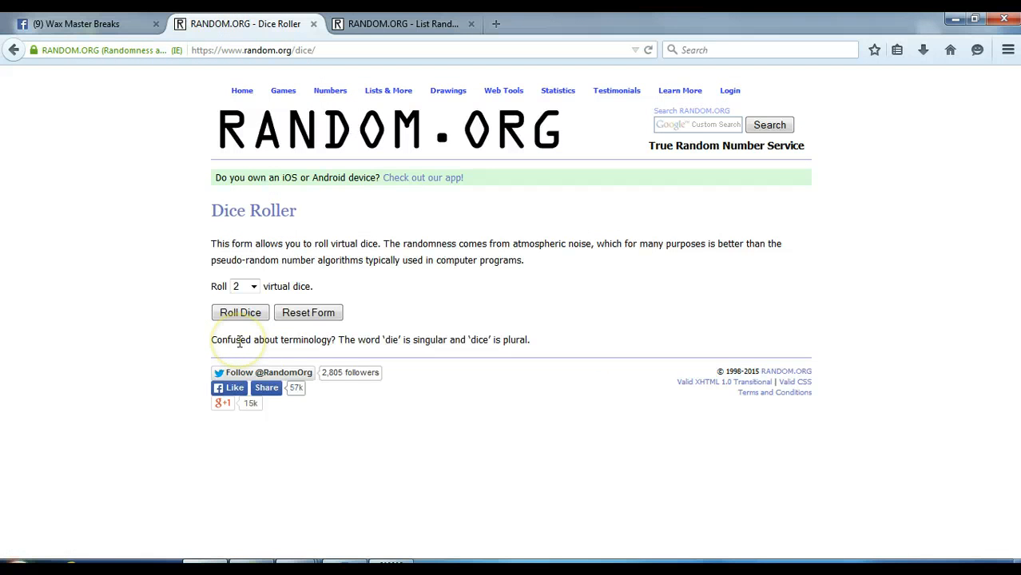
pyautogui.moveTo(449, 90)
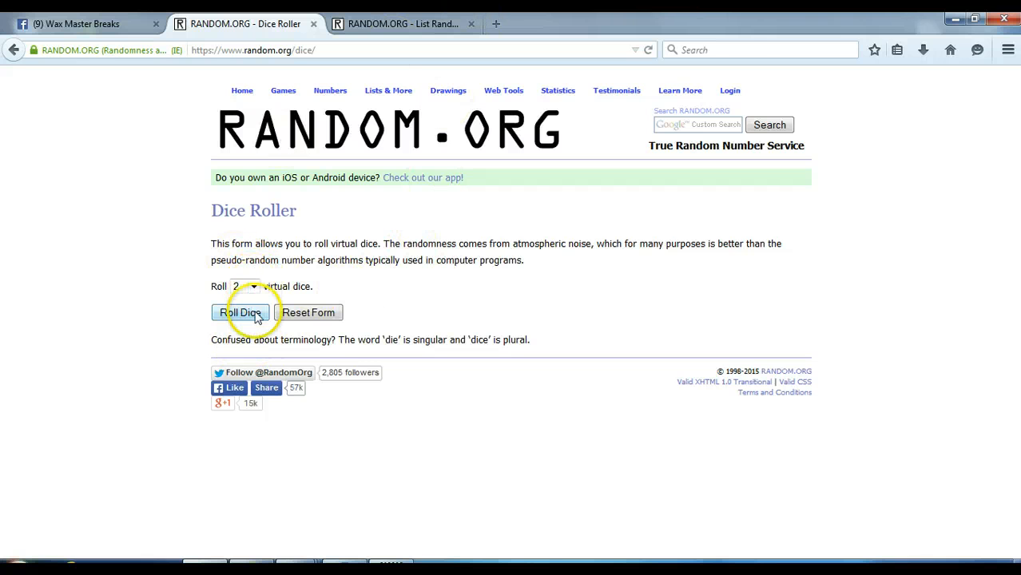
# - Roll two dice, landing on 2 and 5, then go to the List Randomizer page
pyautogui.click(240, 313)
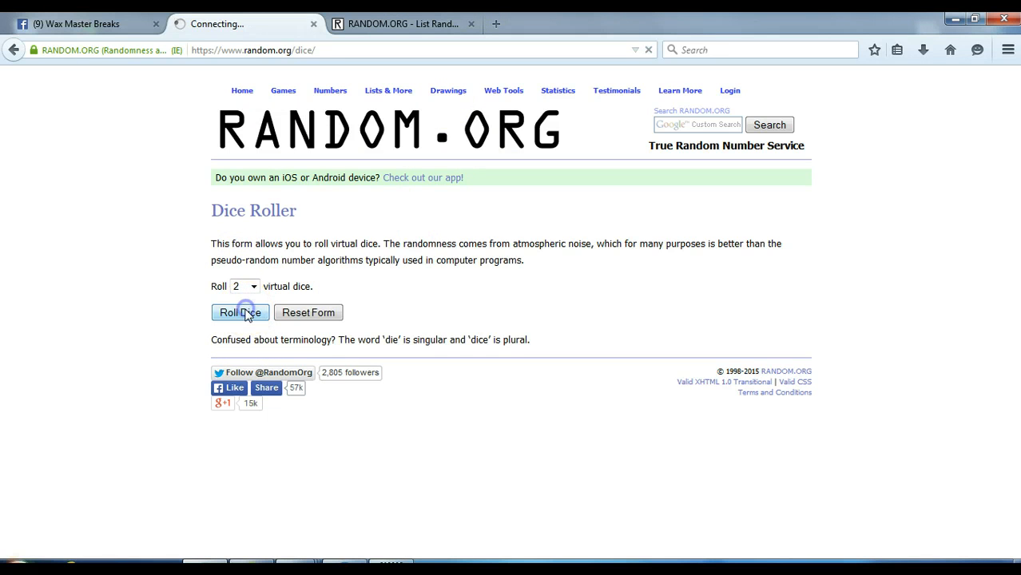
pyautogui.click(240, 313)
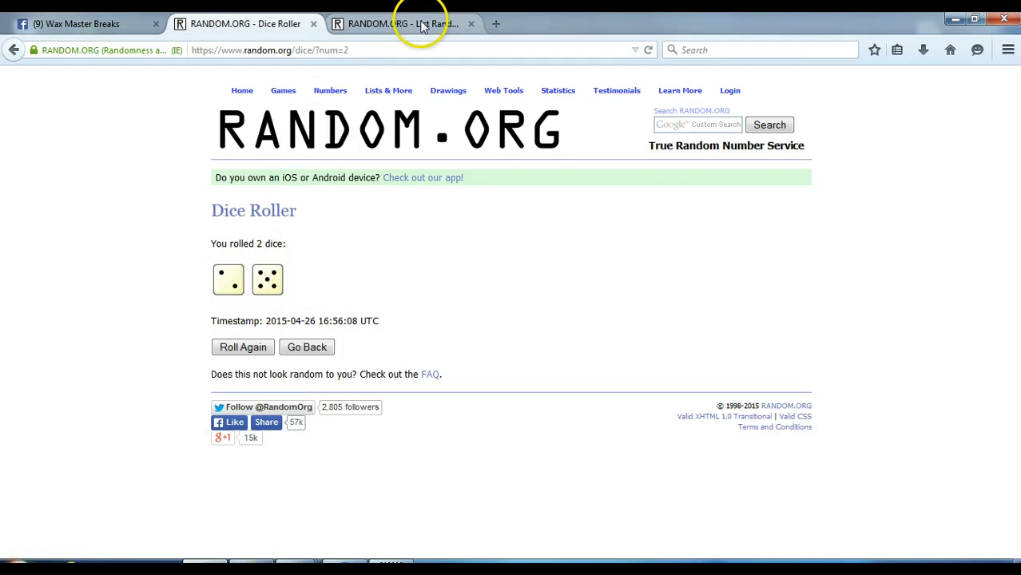
pyautogui.click(404, 23)
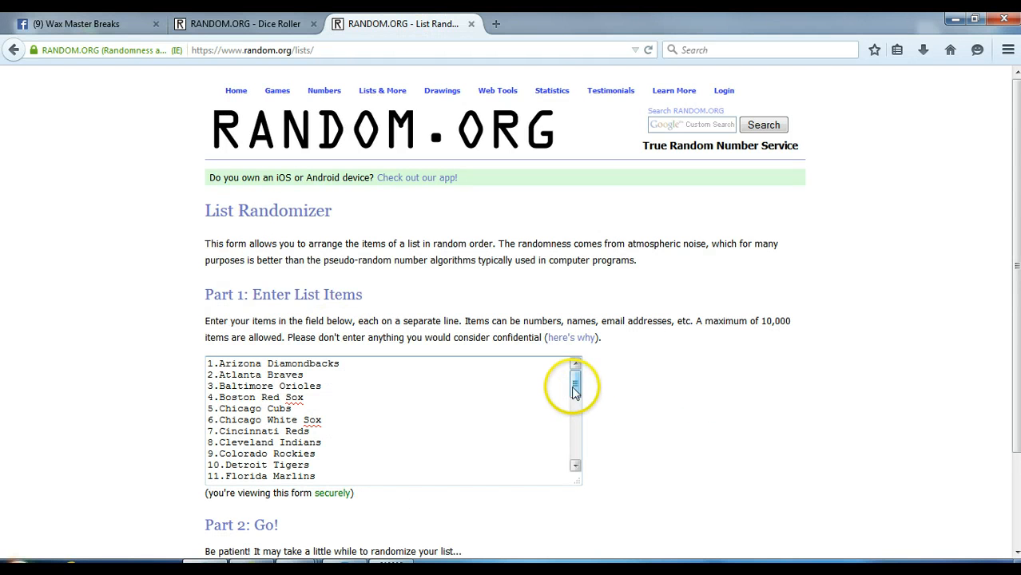
pyautogui.moveTo(575, 384); pyautogui.dragTo(575, 396)
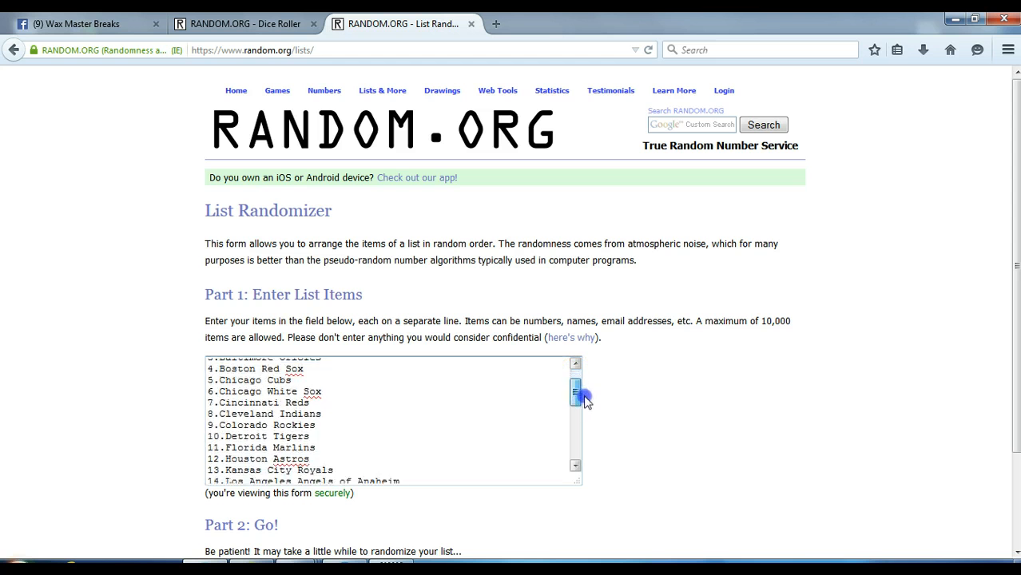
pyautogui.moveTo(576, 391); pyautogui.dragTo(576, 440)
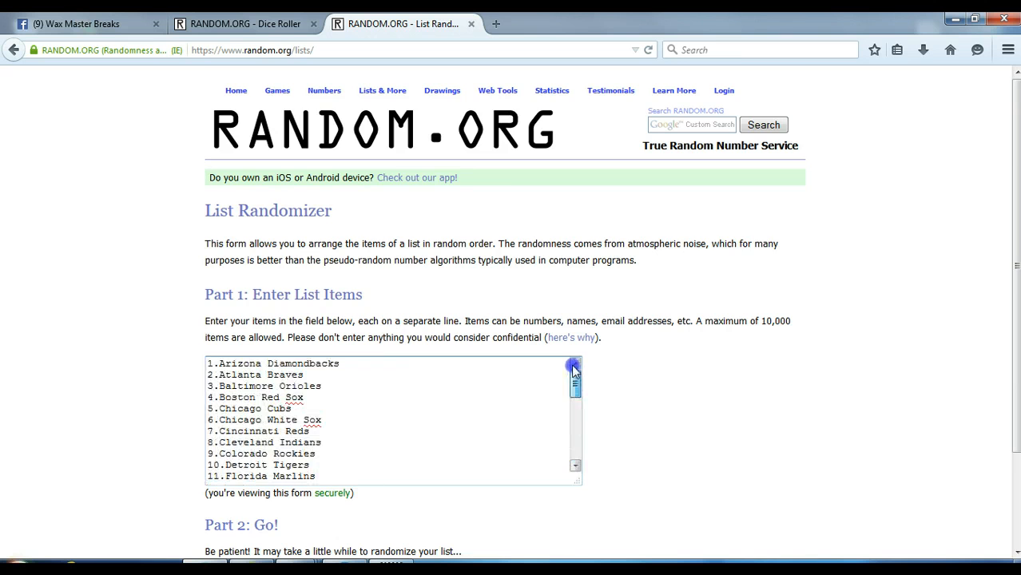
pyautogui.scroll(-3)
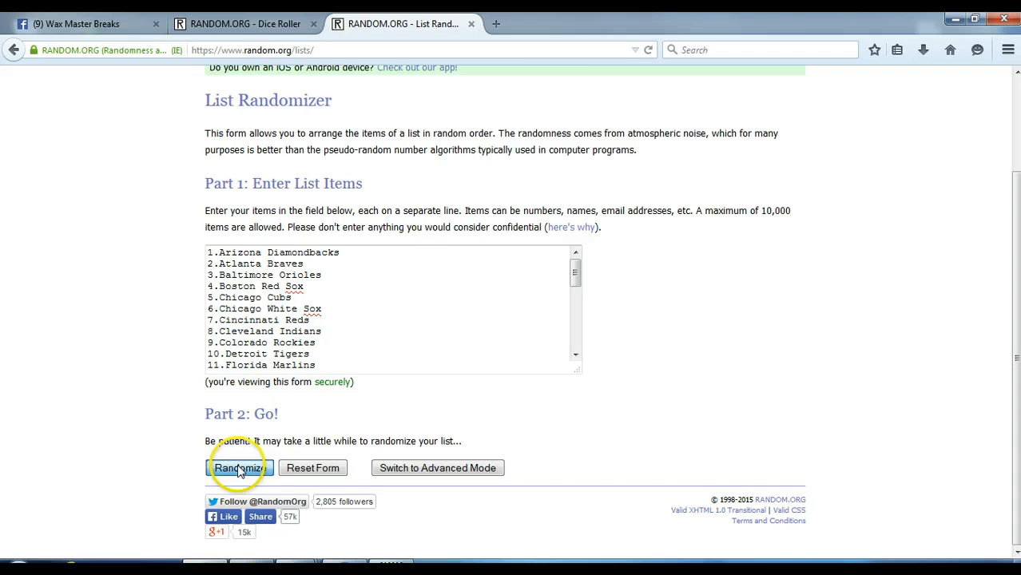
# - Shuffle the 30 MLB teams six times, ending with Detroit Tigers first
pyautogui.click(238, 469)
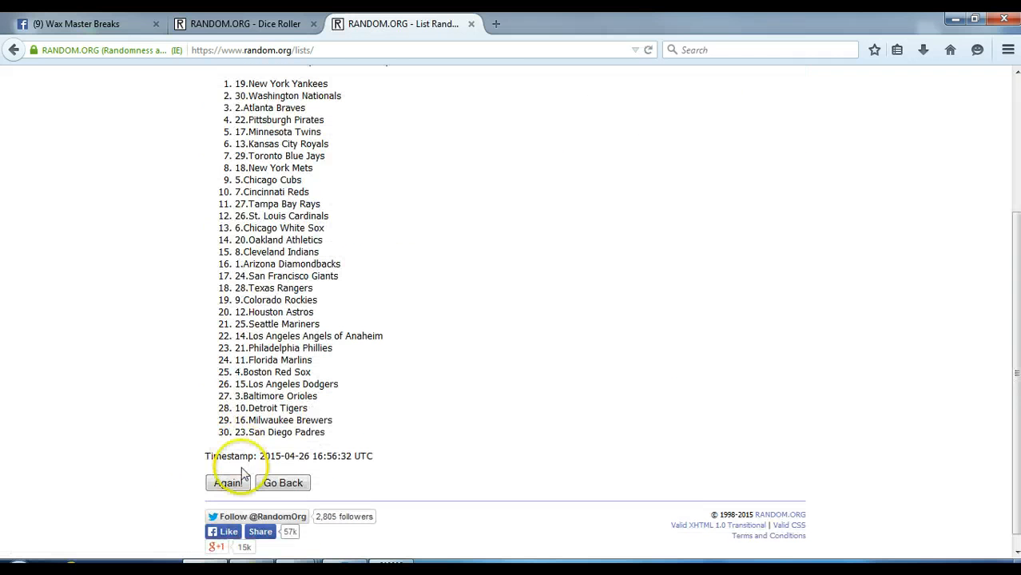
pyautogui.click(229, 483)
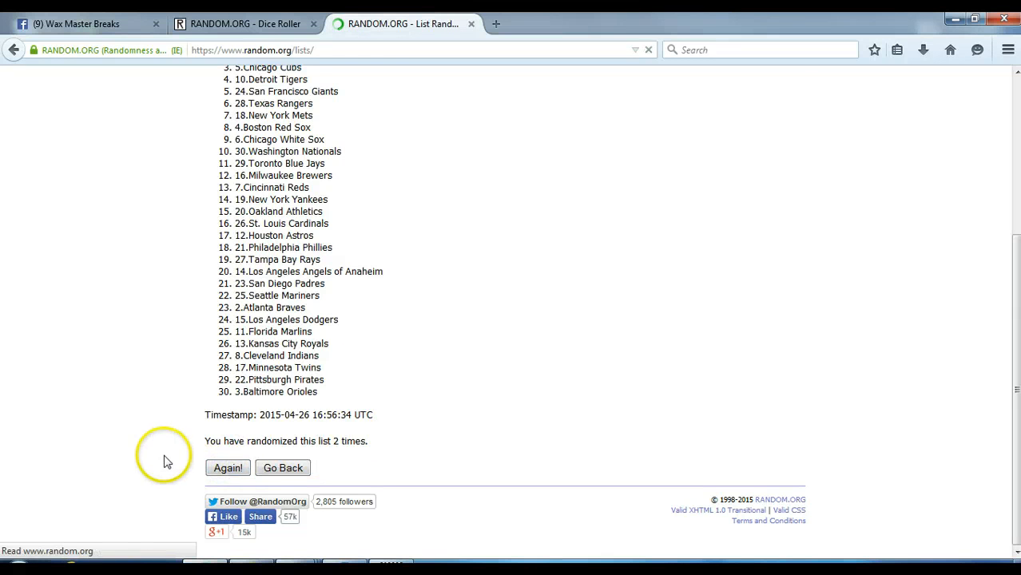
pyautogui.click(227, 468)
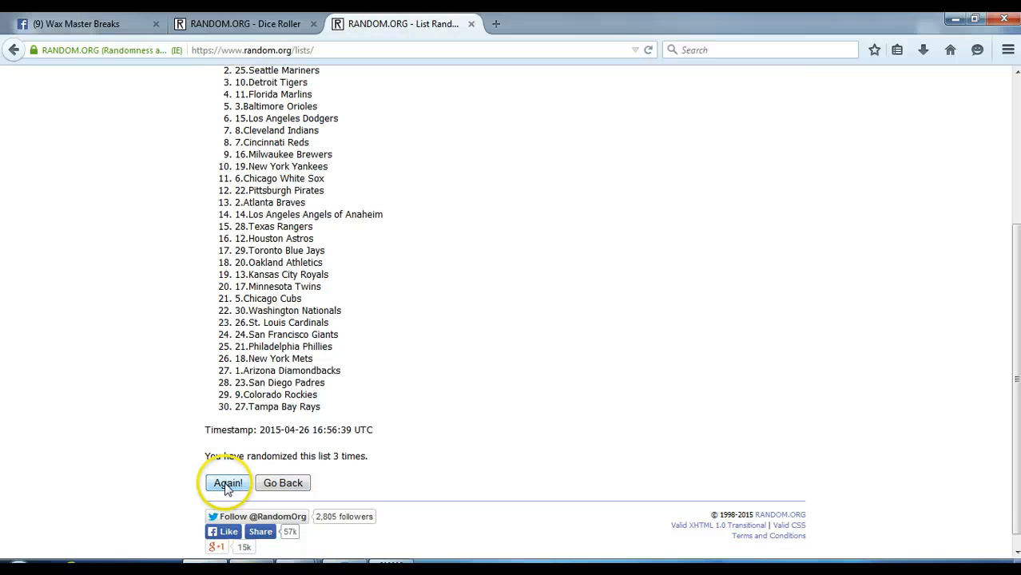
pyautogui.click(228, 483)
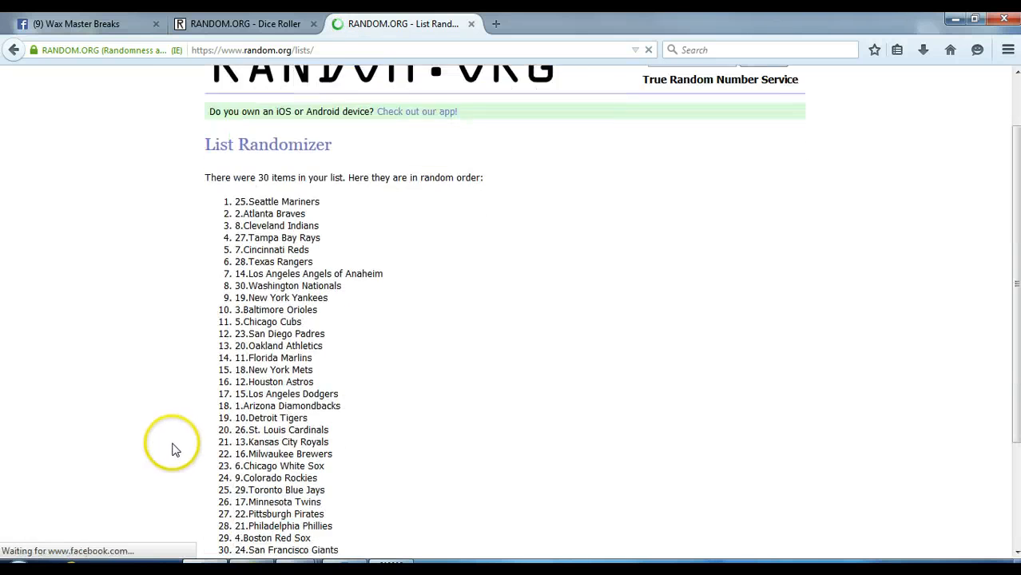
pyautogui.scroll(-3)
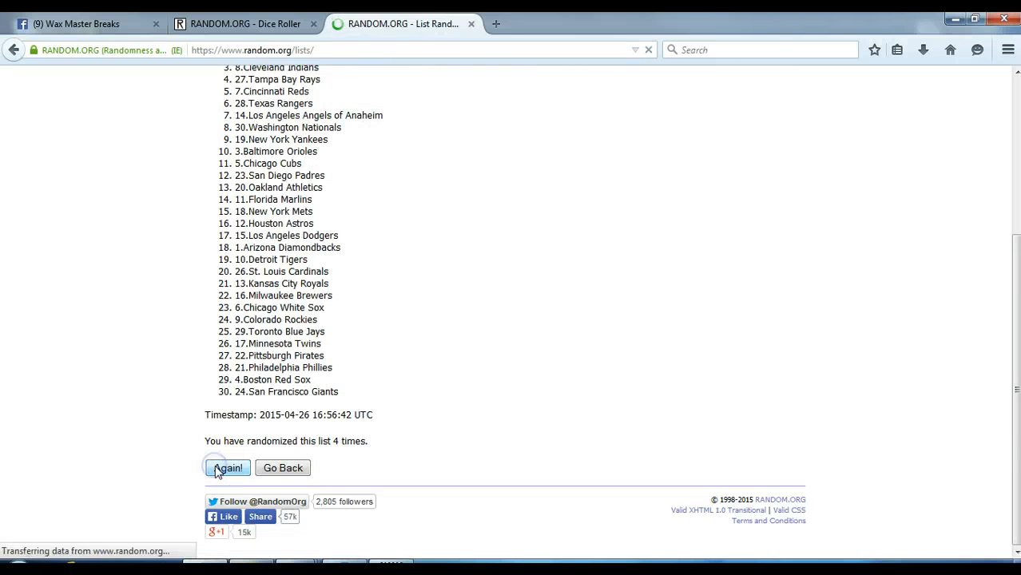
pyautogui.click(228, 467)
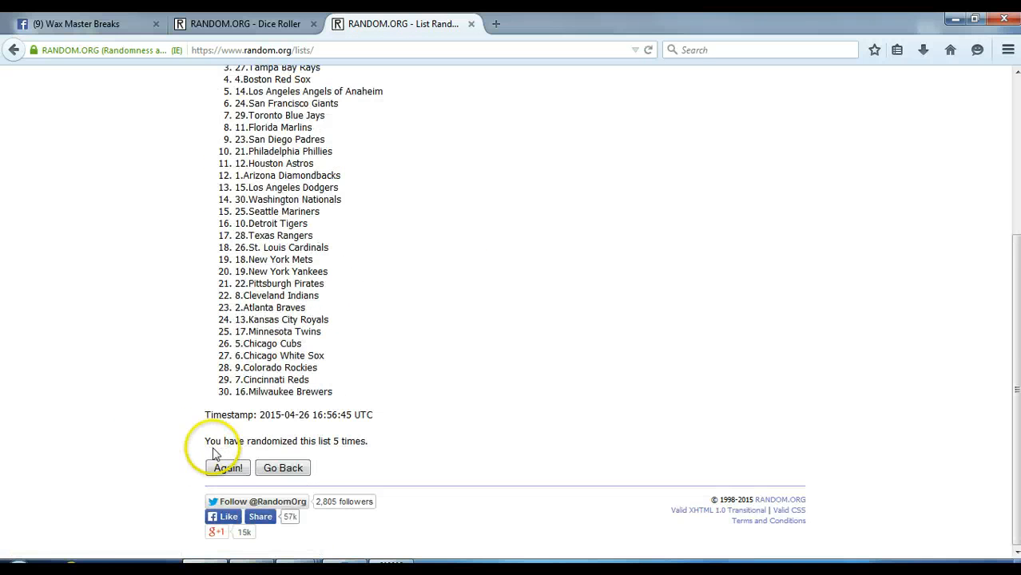
pyautogui.click(228, 467)
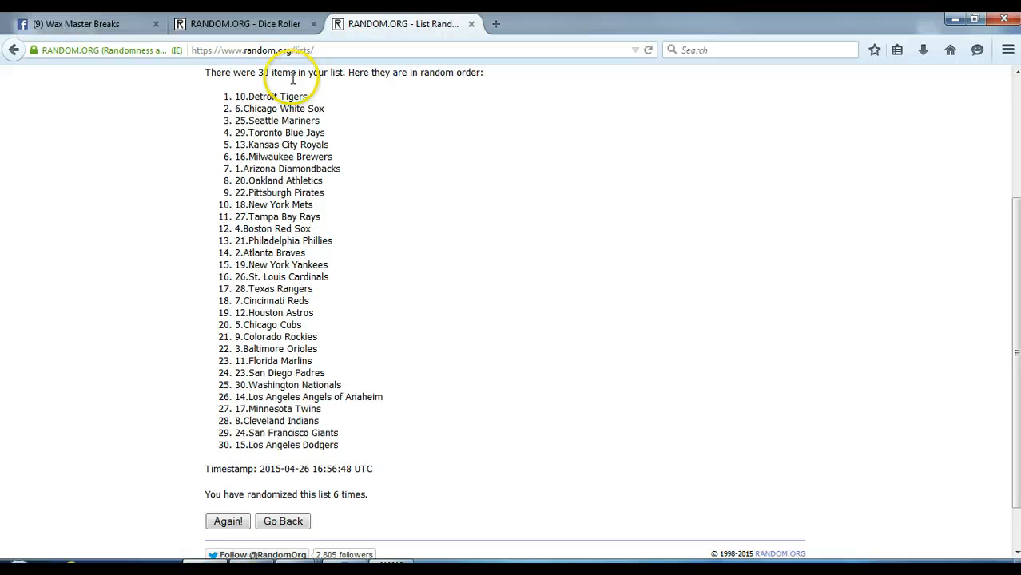
pyautogui.click(245, 23)
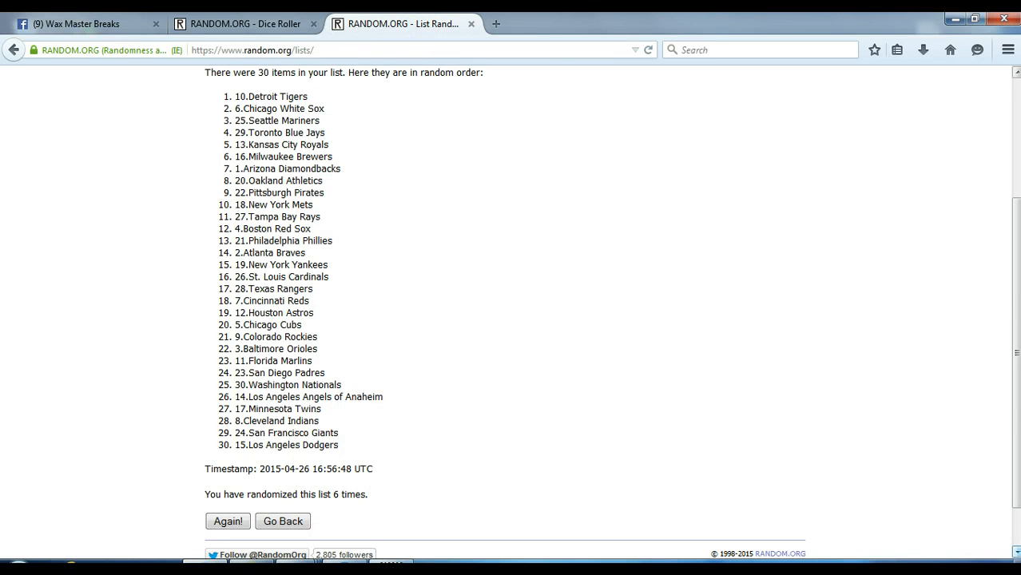
pyautogui.click(959, 567)
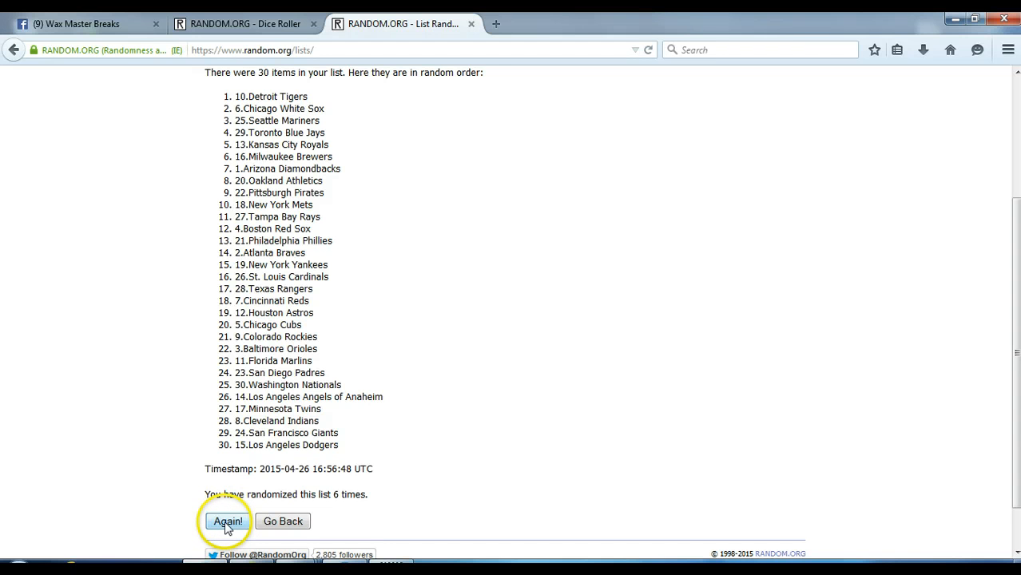
# - Reshuffle so Tampa Bay Rays lead, then select and copy all 30 teams
pyautogui.click(228, 521)
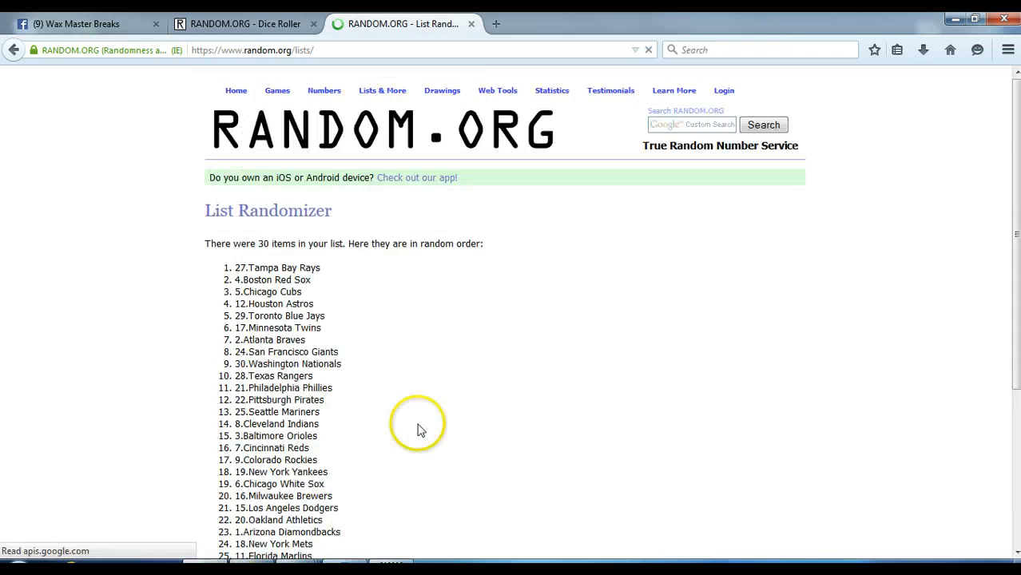
pyautogui.scroll(-3)
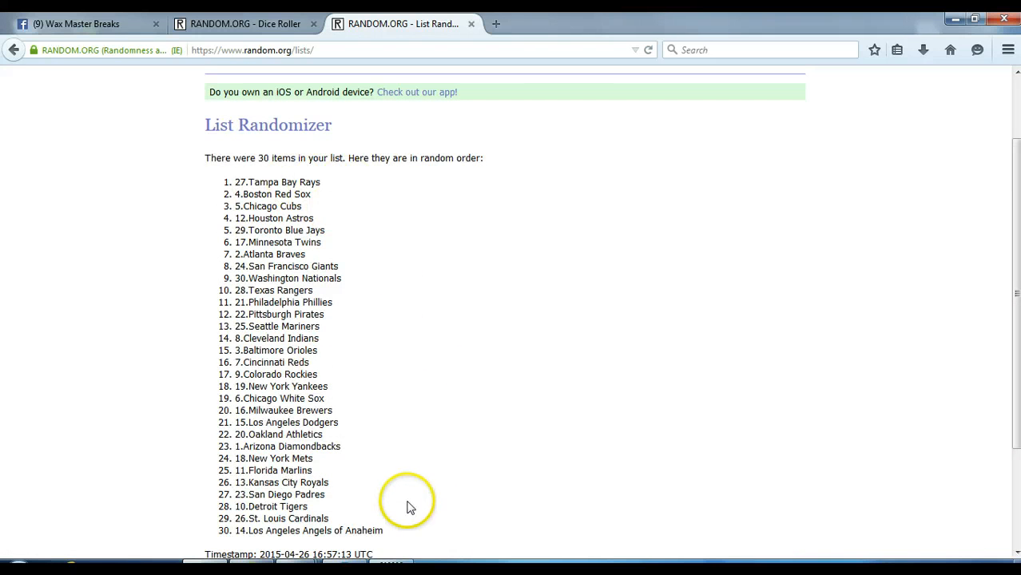
pyautogui.moveTo(206, 240)
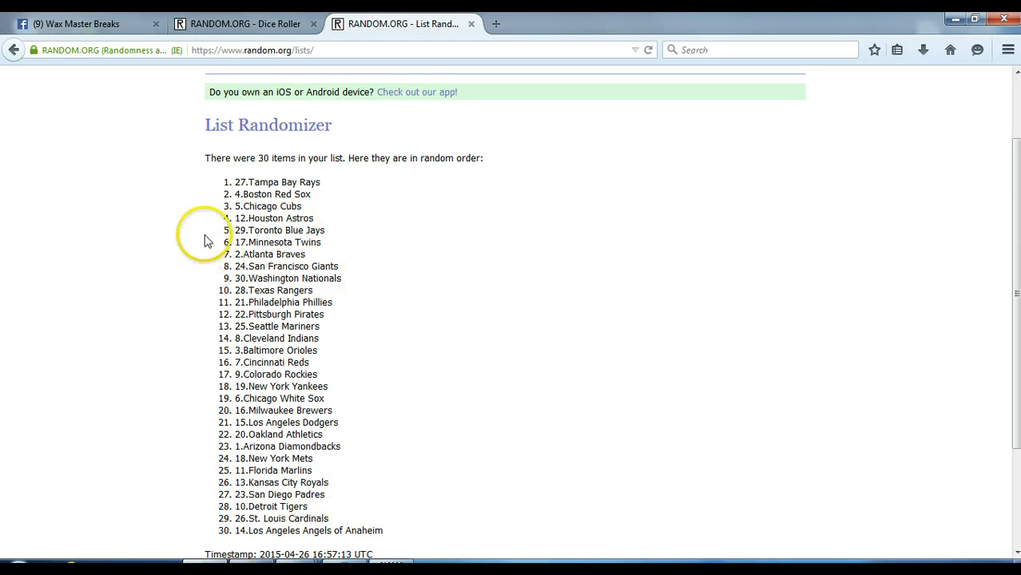
pyautogui.moveTo(235, 181); pyautogui.dragTo(311, 266)
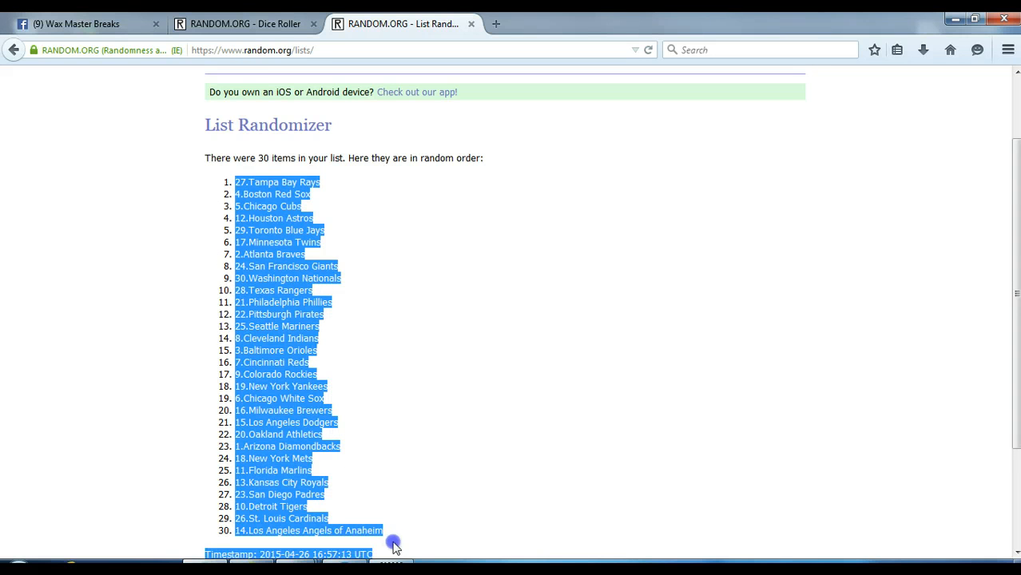
pyautogui.rightClick(284, 364)
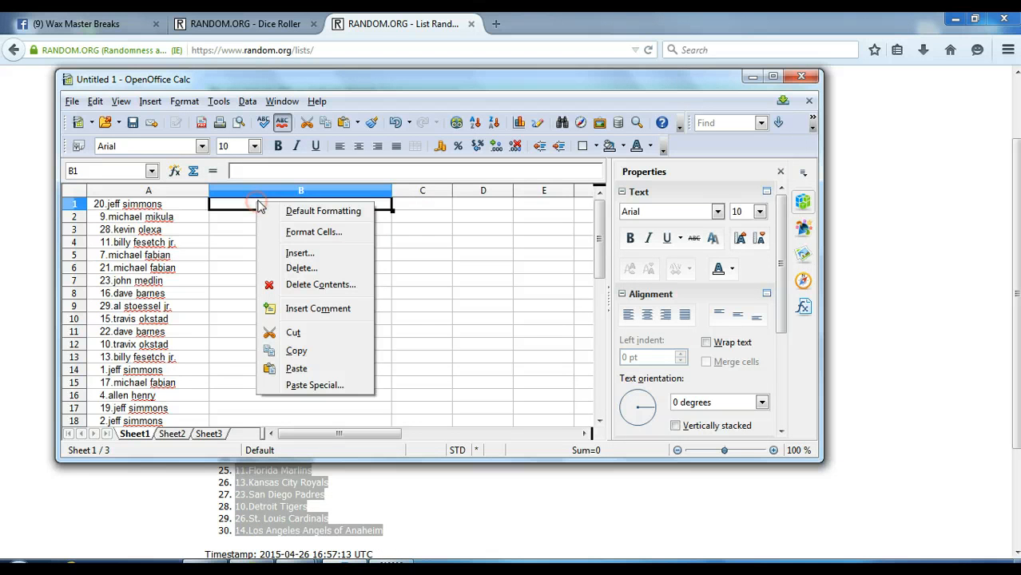
# - Paste the shuffled teams into column B from B1, beside the participant names
pyautogui.click(315, 385)
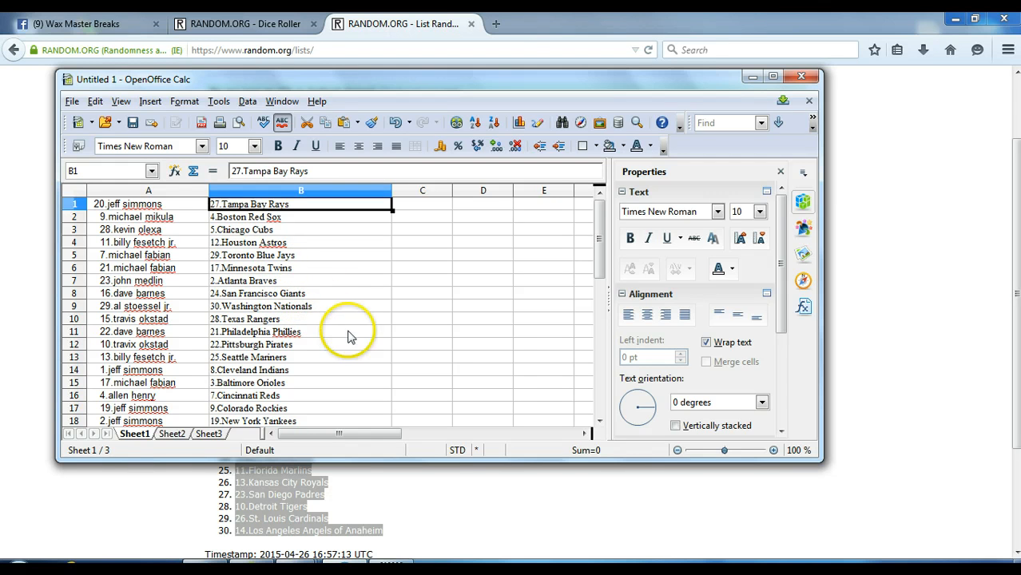
pyautogui.moveTo(311, 328)
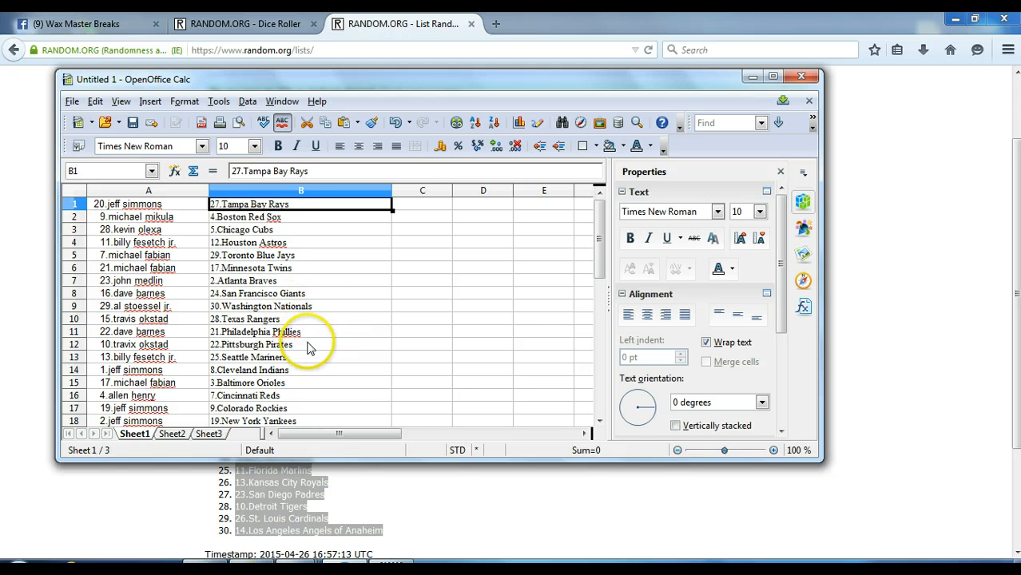
pyautogui.moveTo(283, 359)
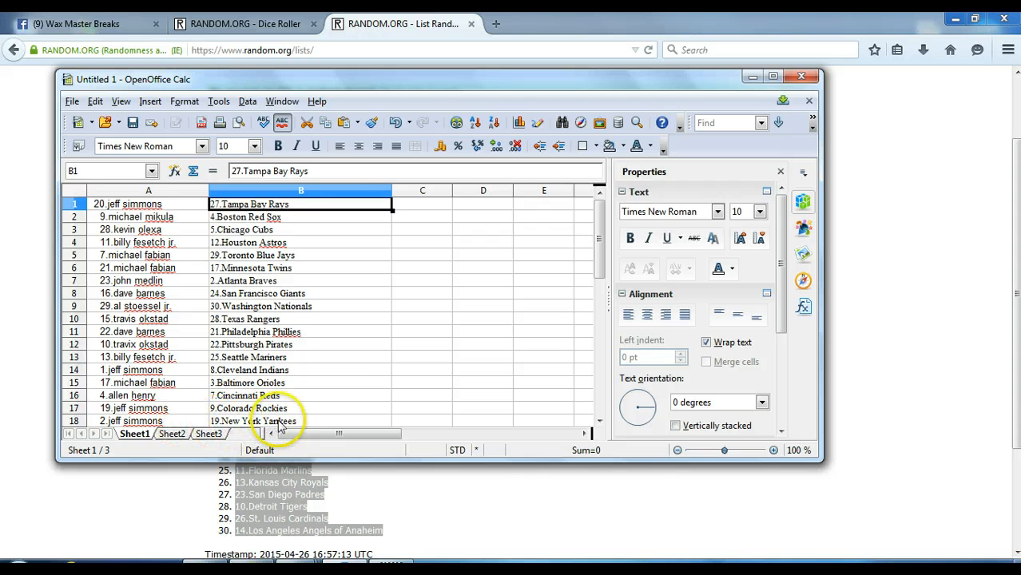
pyautogui.scroll(-3)
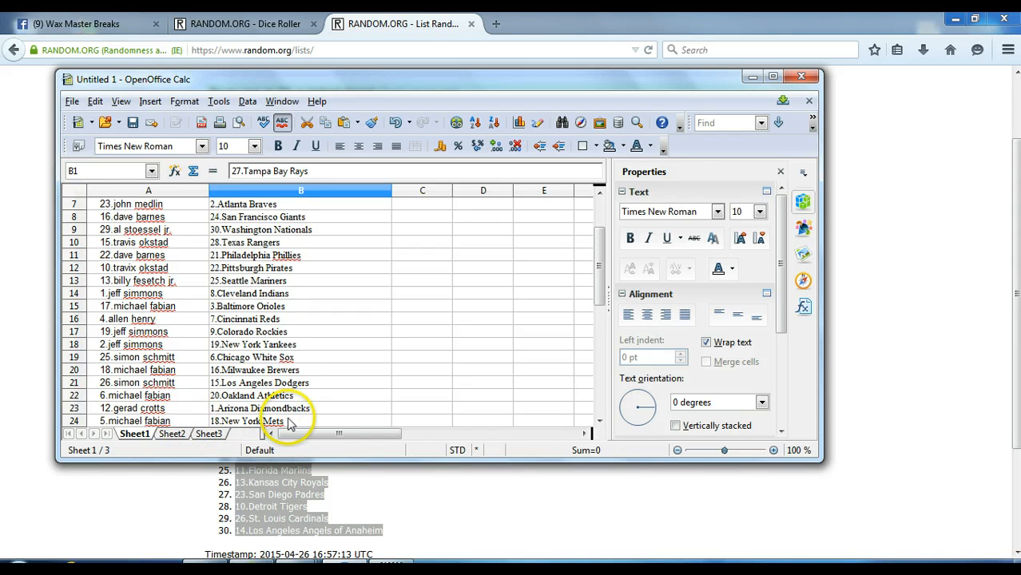
pyautogui.scroll(-3)
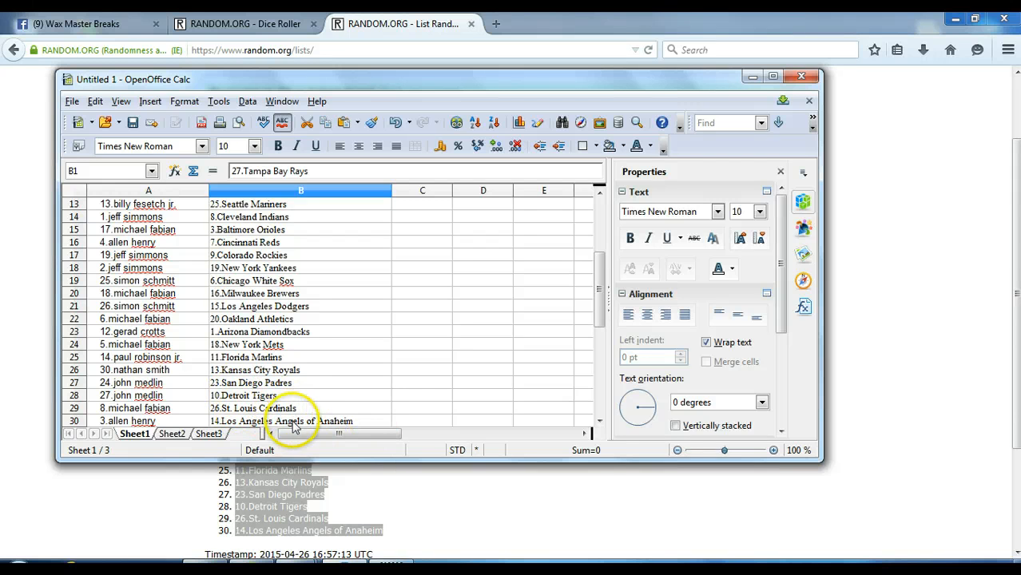
pyautogui.moveTo(403, 427)
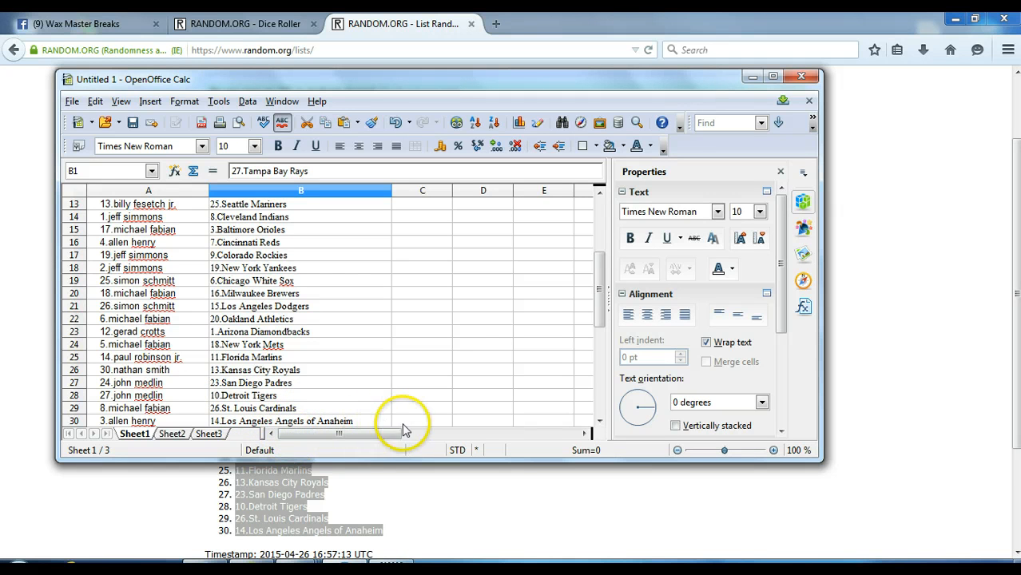
pyautogui.moveTo(528, 351)
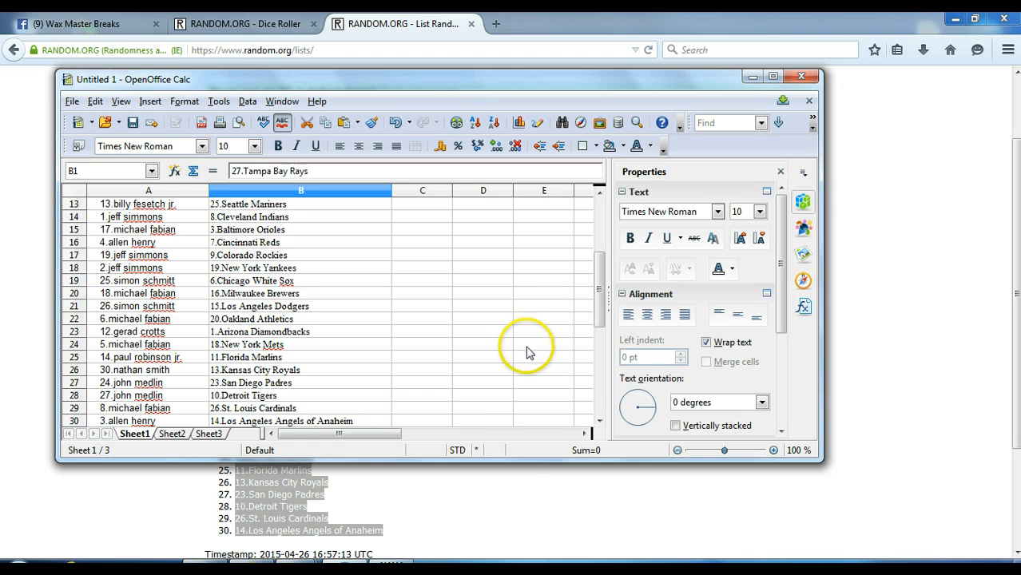
pyautogui.moveTo(562, 388)
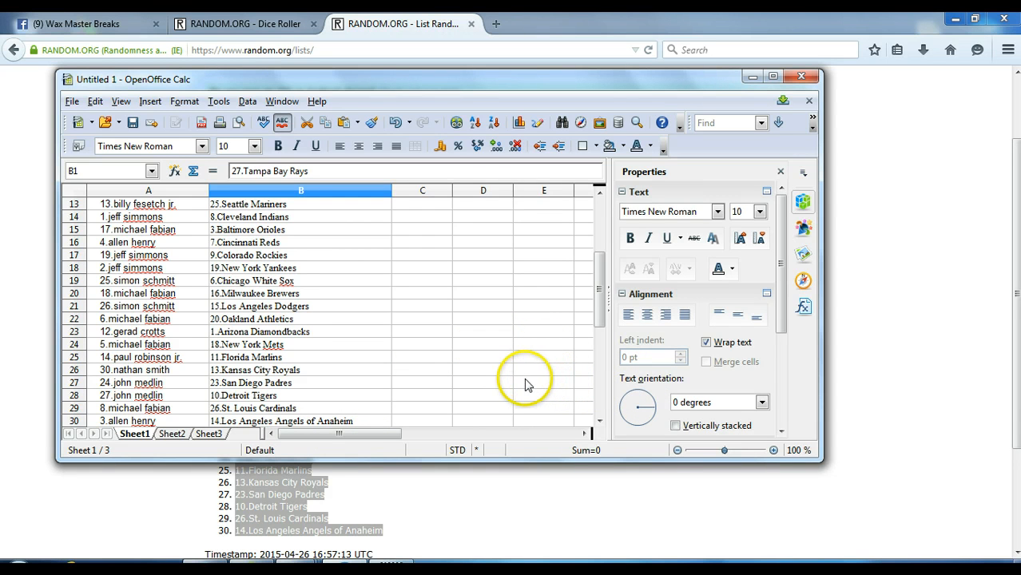
pyautogui.moveTo(260, 276)
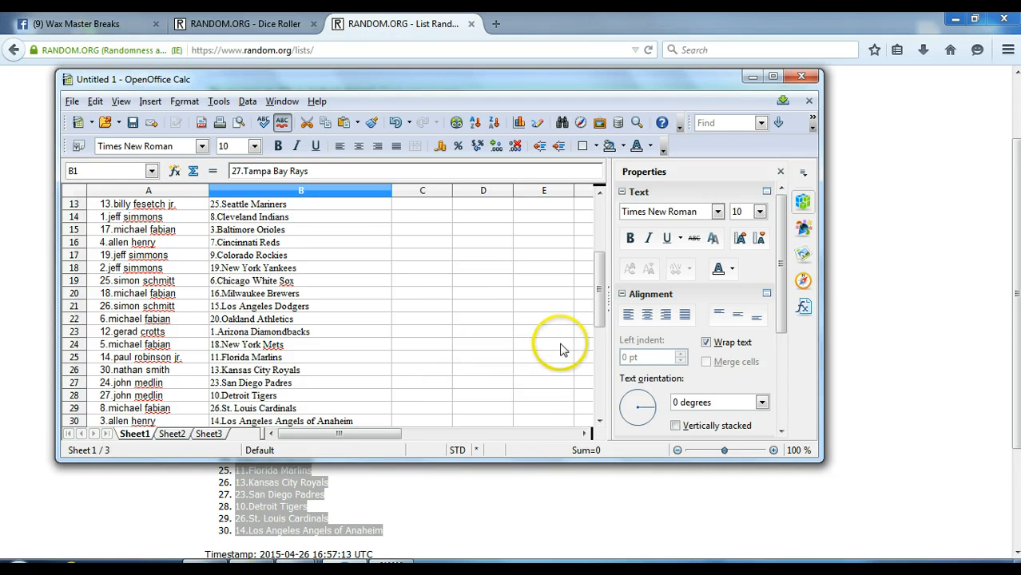
pyautogui.moveTo(568, 375)
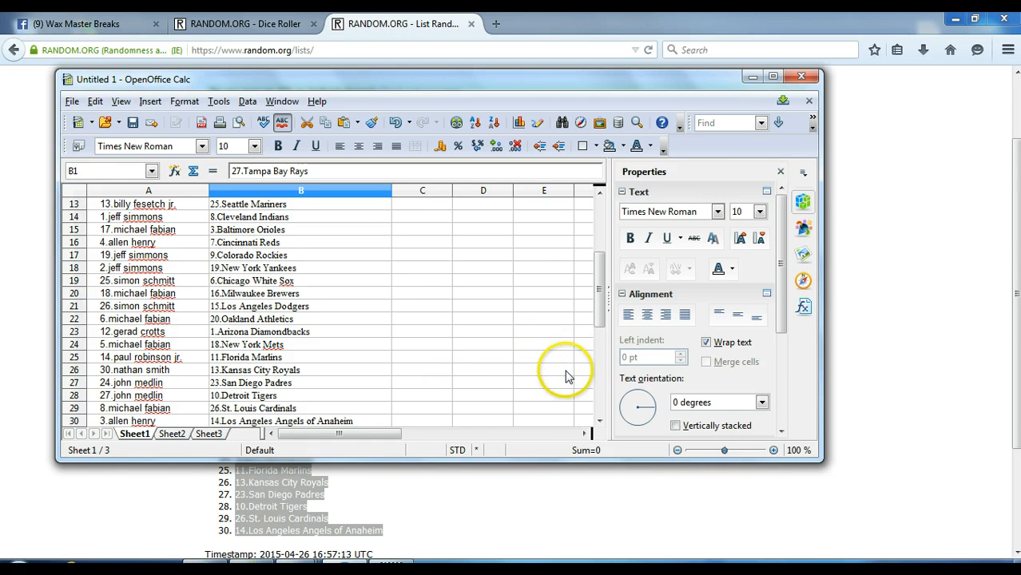